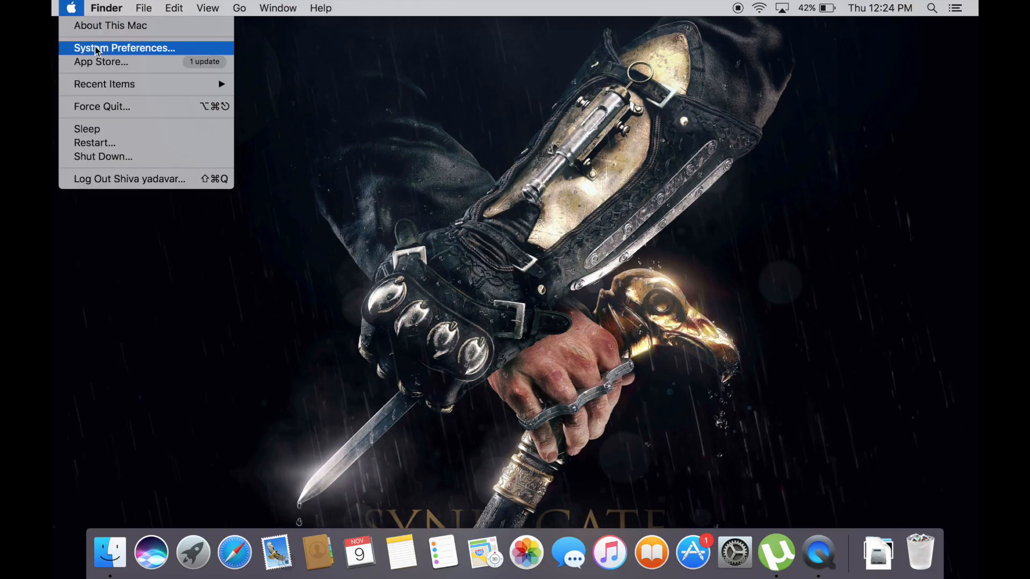
# Switch Bluetooth on from the Bluetooth pane of System Preferences.
pyautogui.click(124, 47)
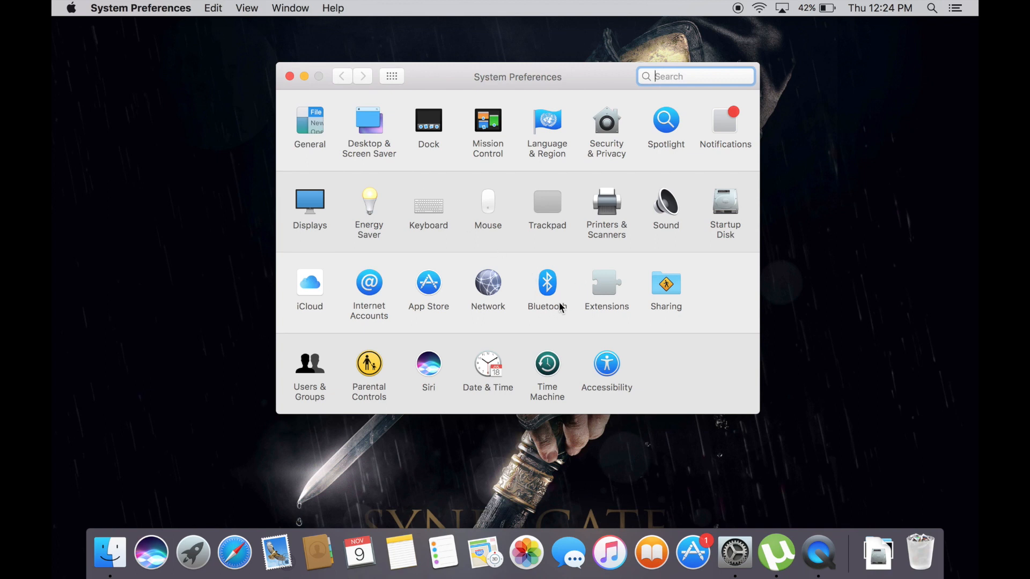
pyautogui.click(546, 283)
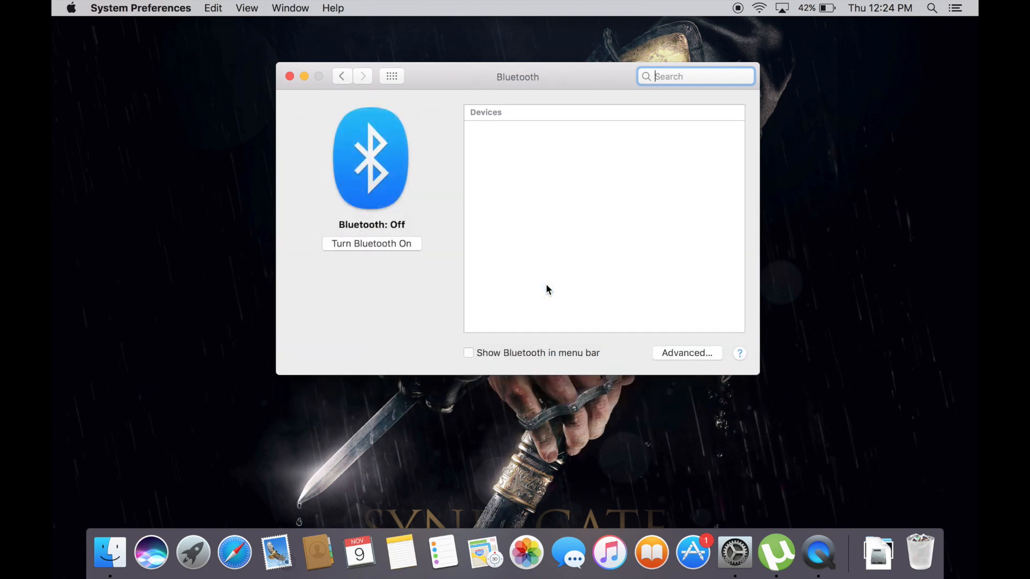
pyautogui.click(371, 243)
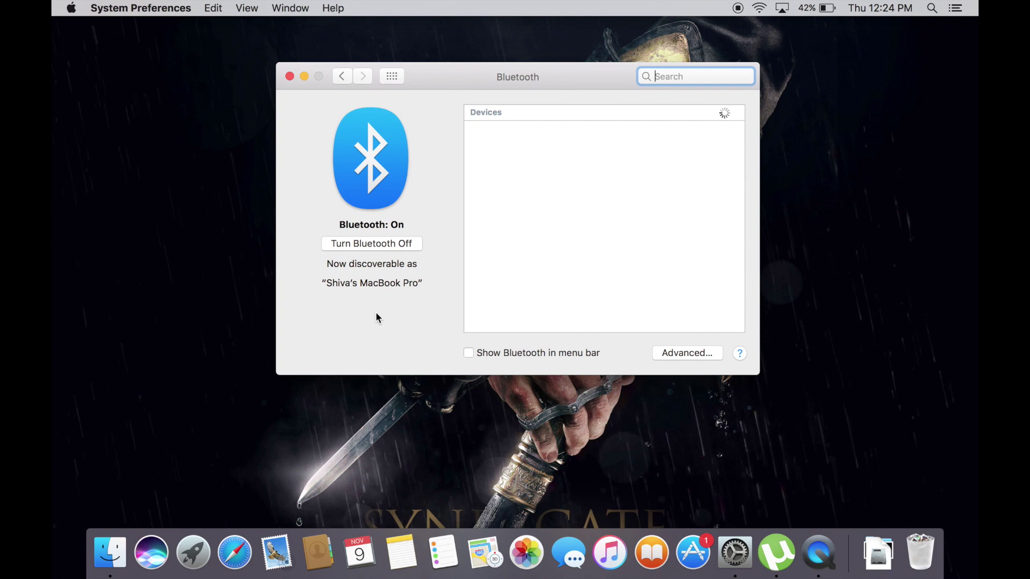
pyautogui.moveTo(604, 202)
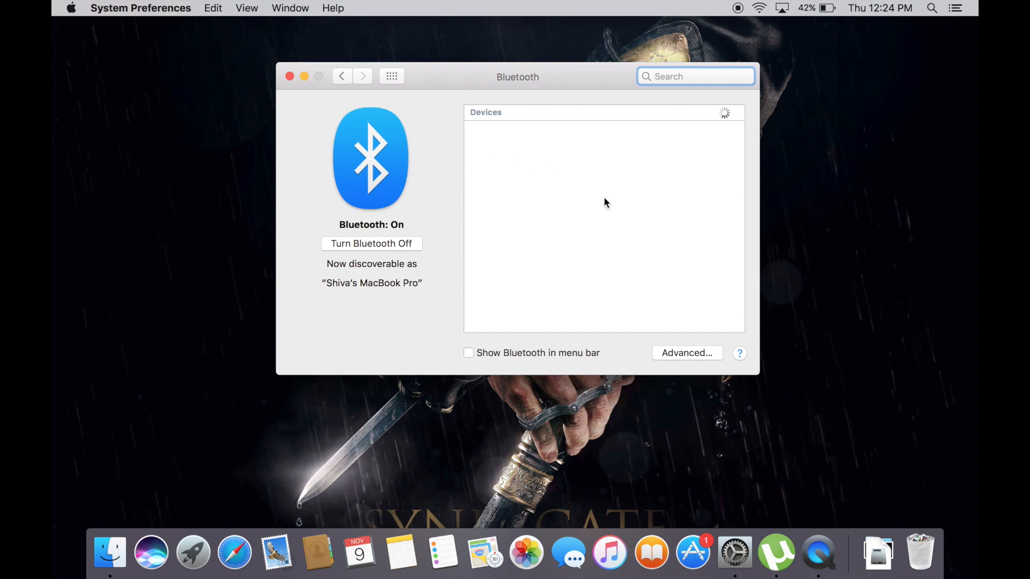
pyautogui.moveTo(721, 123)
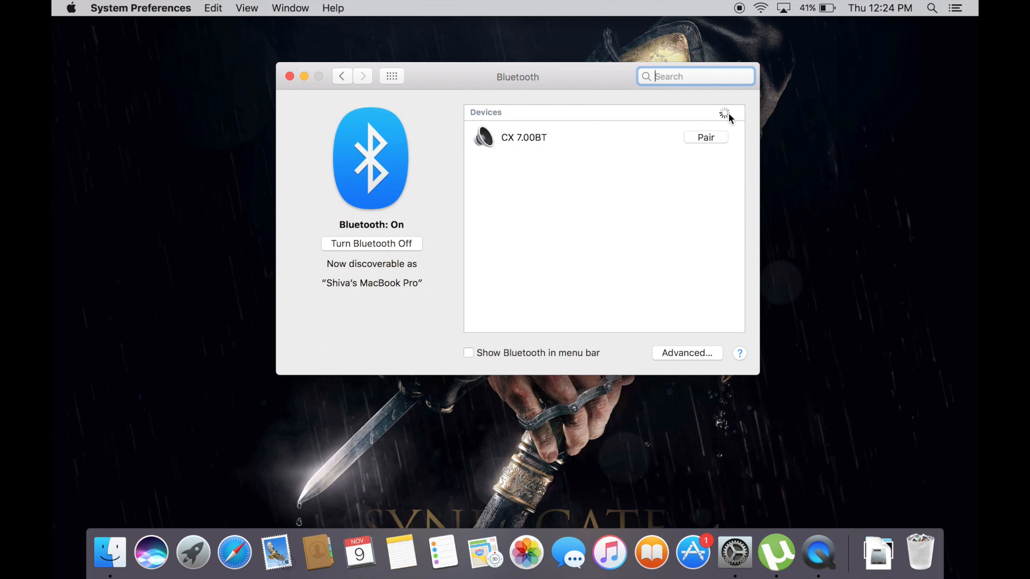
pyautogui.moveTo(553, 113)
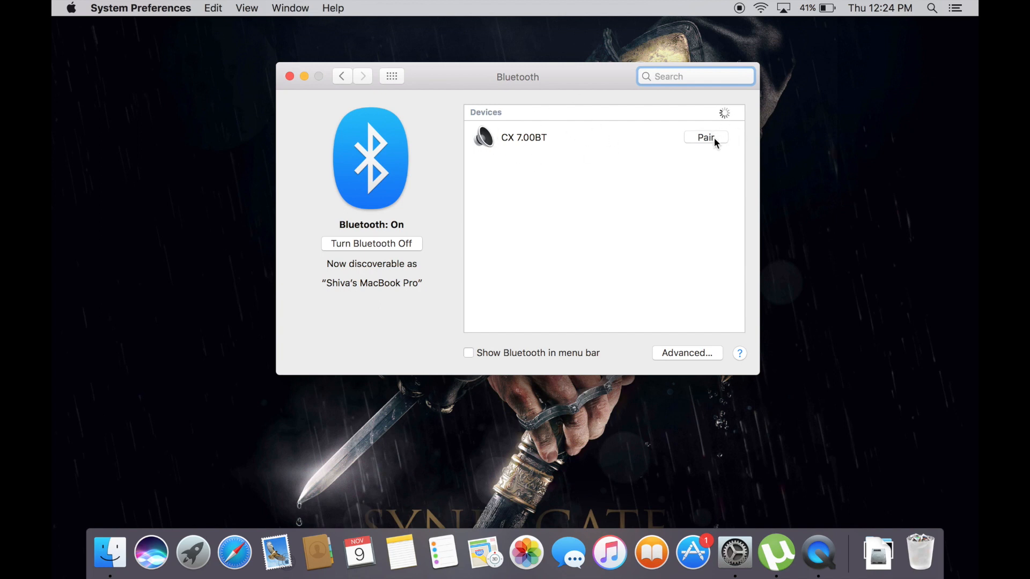
# Pair the CX 7.00BT headset so it shows as Connected.
pyautogui.click(706, 137)
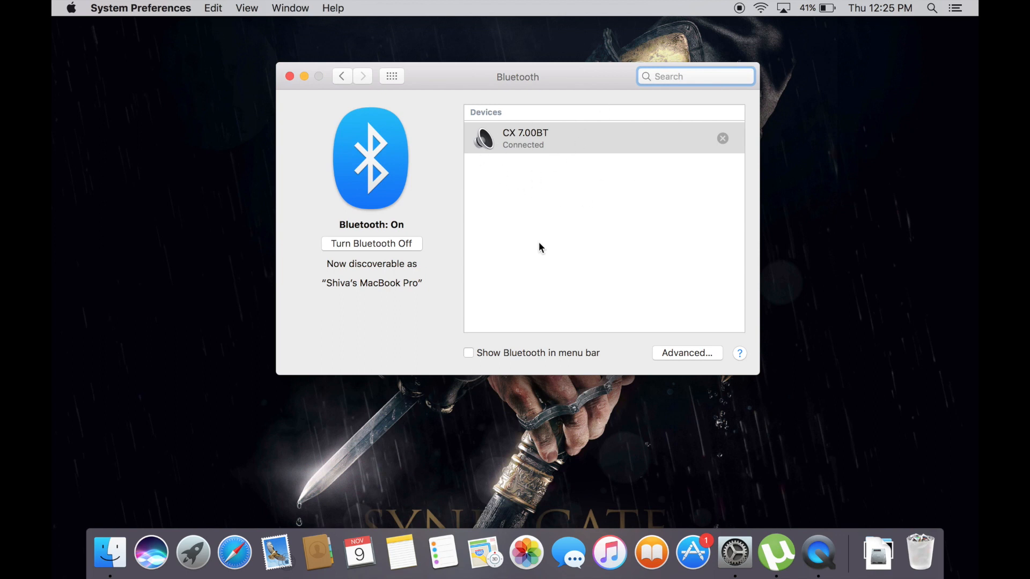
pyautogui.moveTo(761, 9)
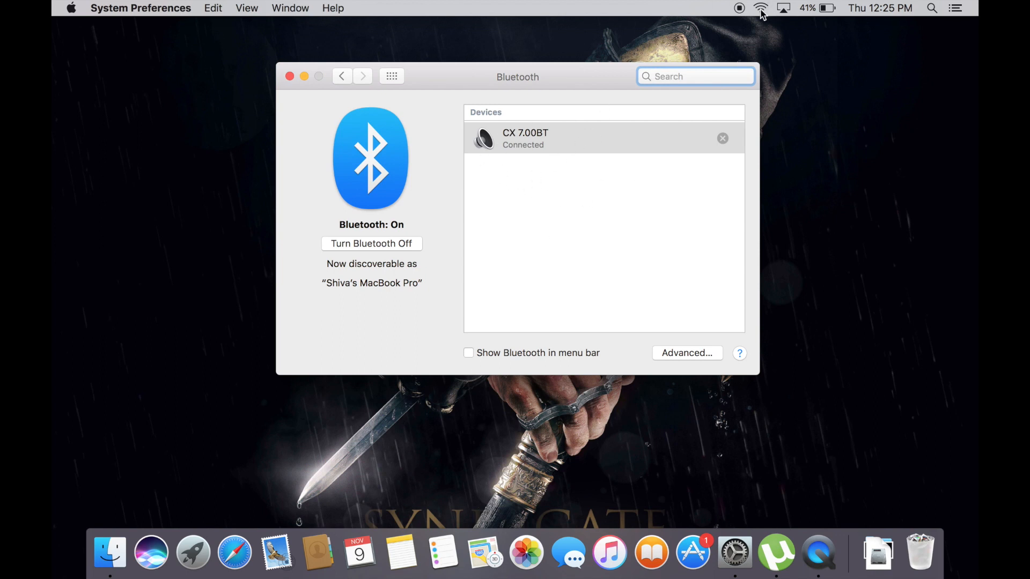